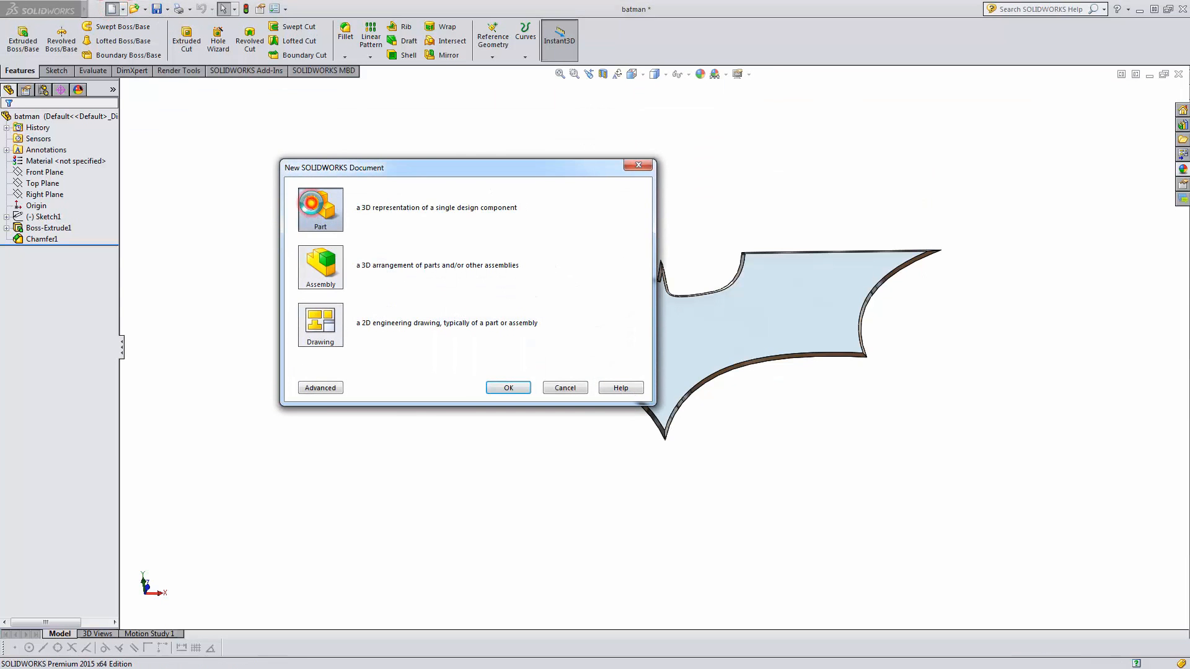
Create a new part and start an empty sketch on the Front Plane.
click(508, 388)
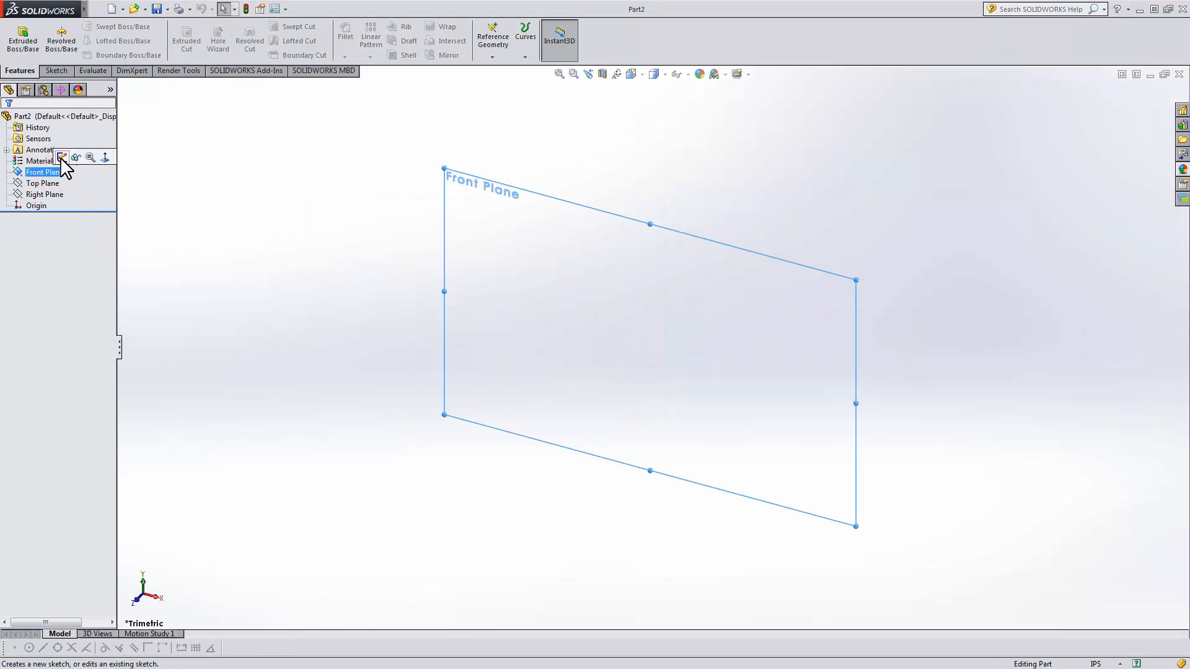
click(63, 158)
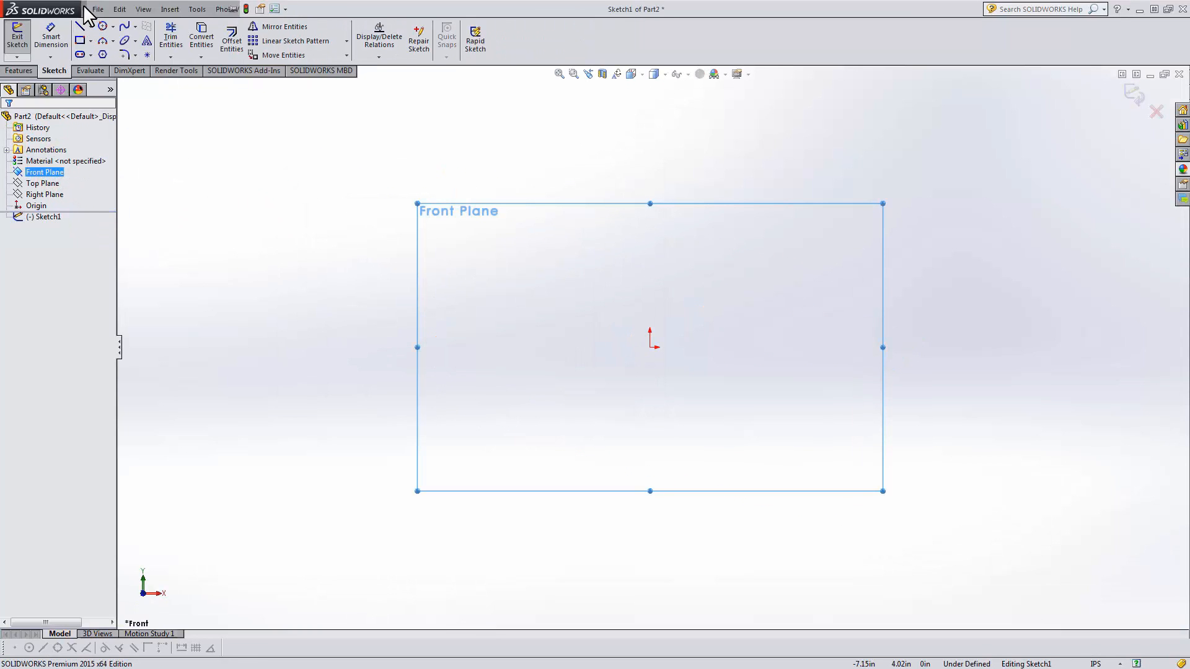
Insert the batman logo file into Sketch1 as a sketch picture.
click(197, 9)
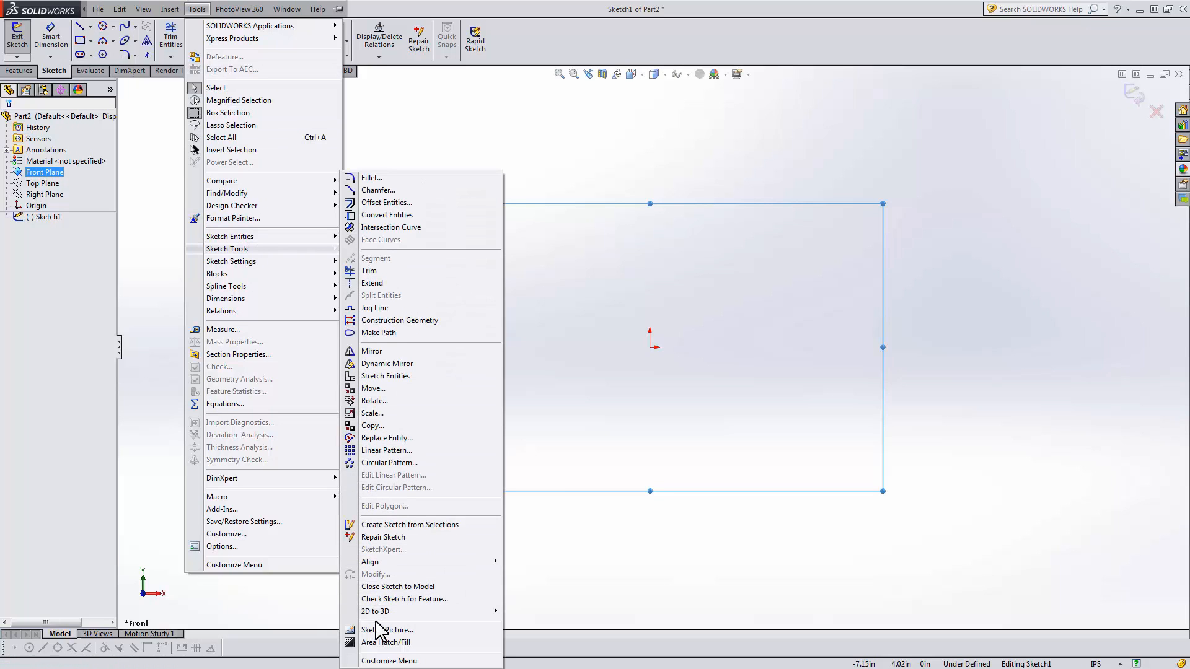
click(387, 630)
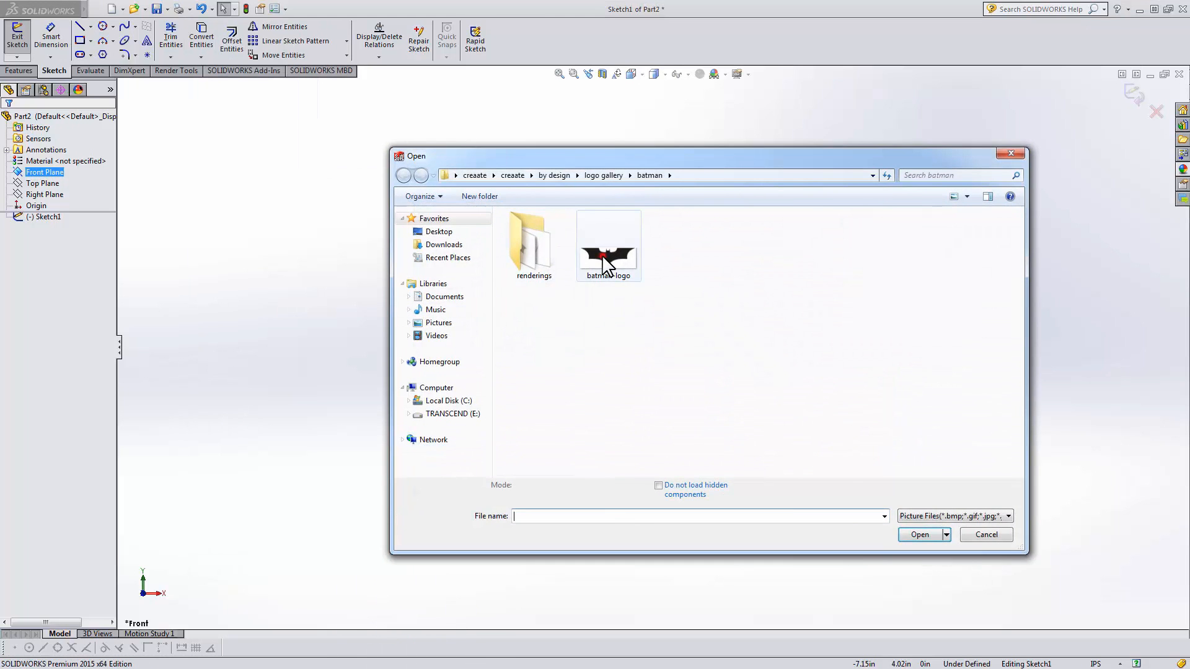
double_click(608, 244)
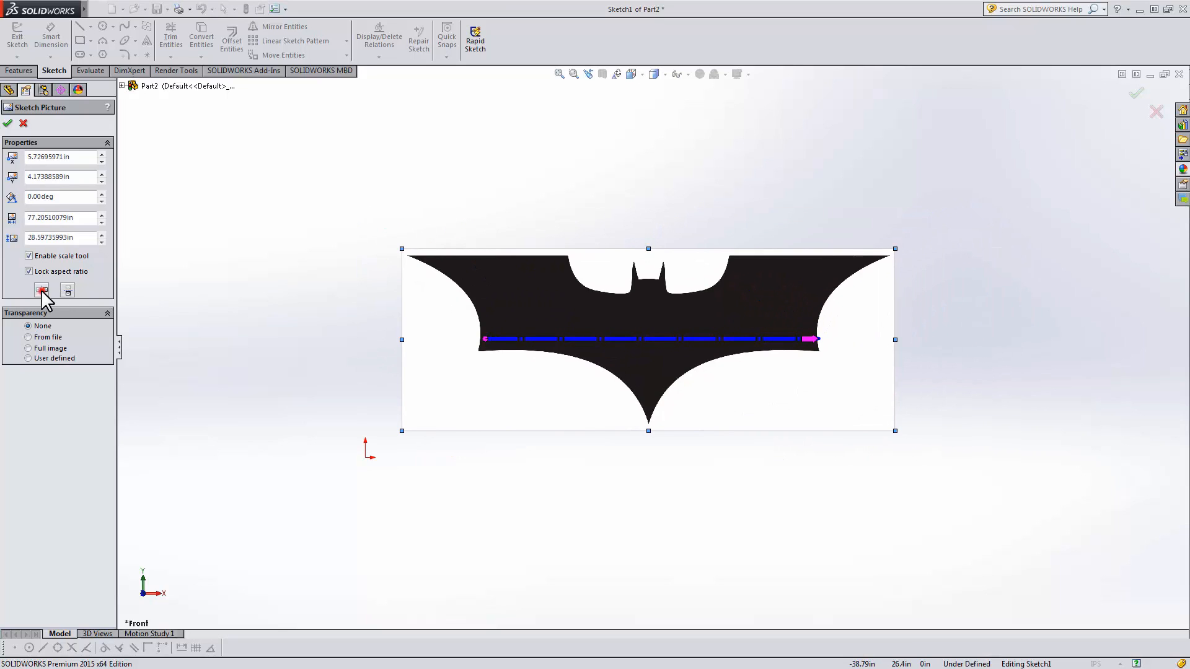
Set the picture's transparency to User defined at 1.00 so white is transparent, and confirm.
click(67, 290)
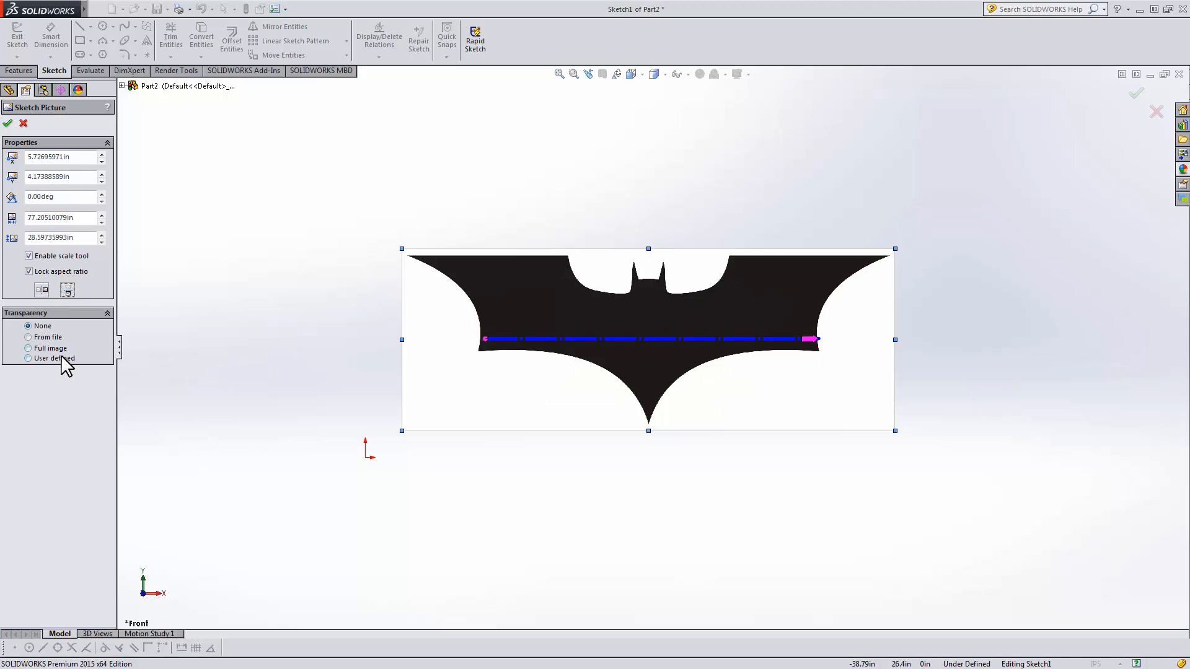
click(28, 358)
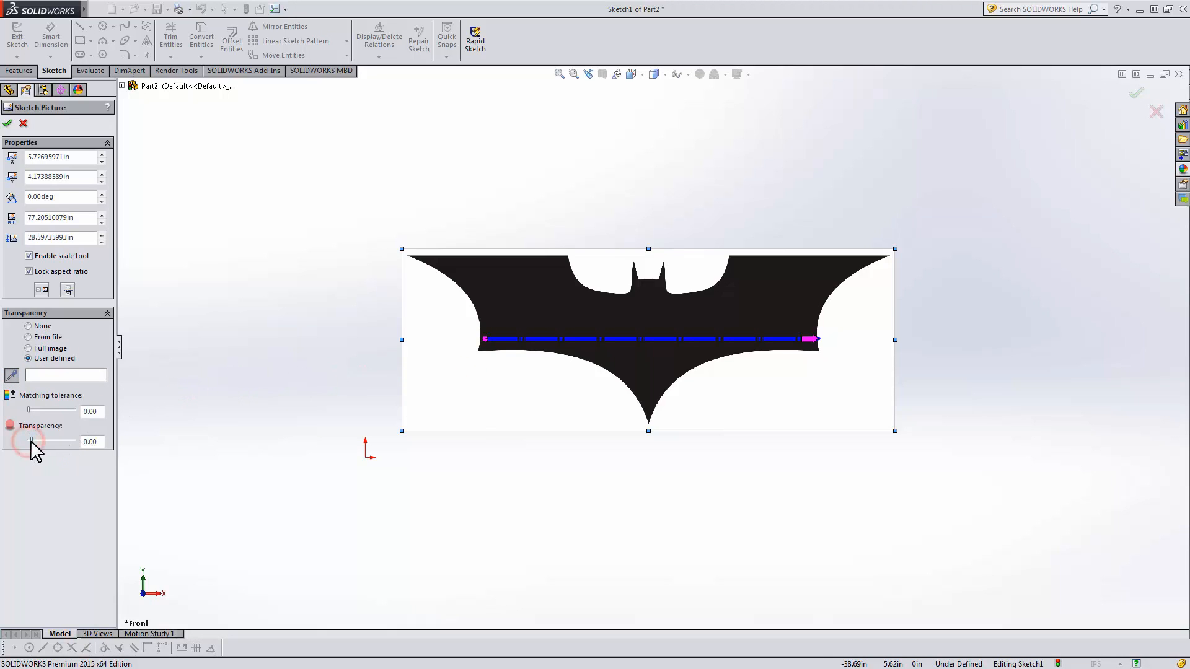
drag(32, 441, 76, 441)
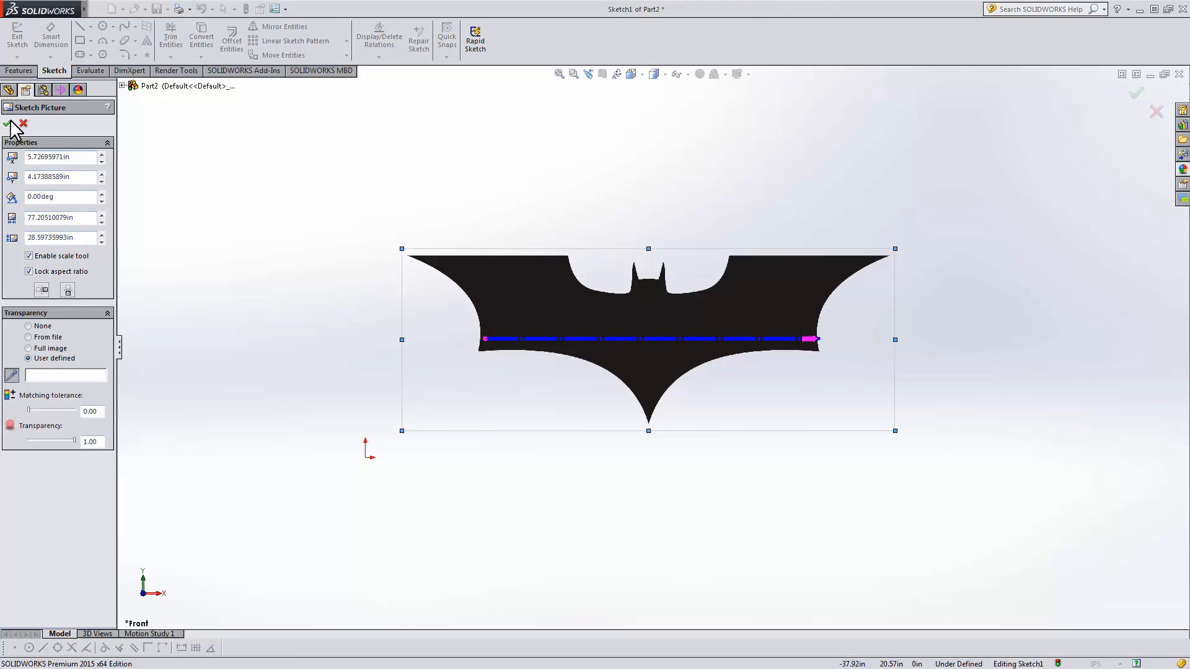
click(7, 124)
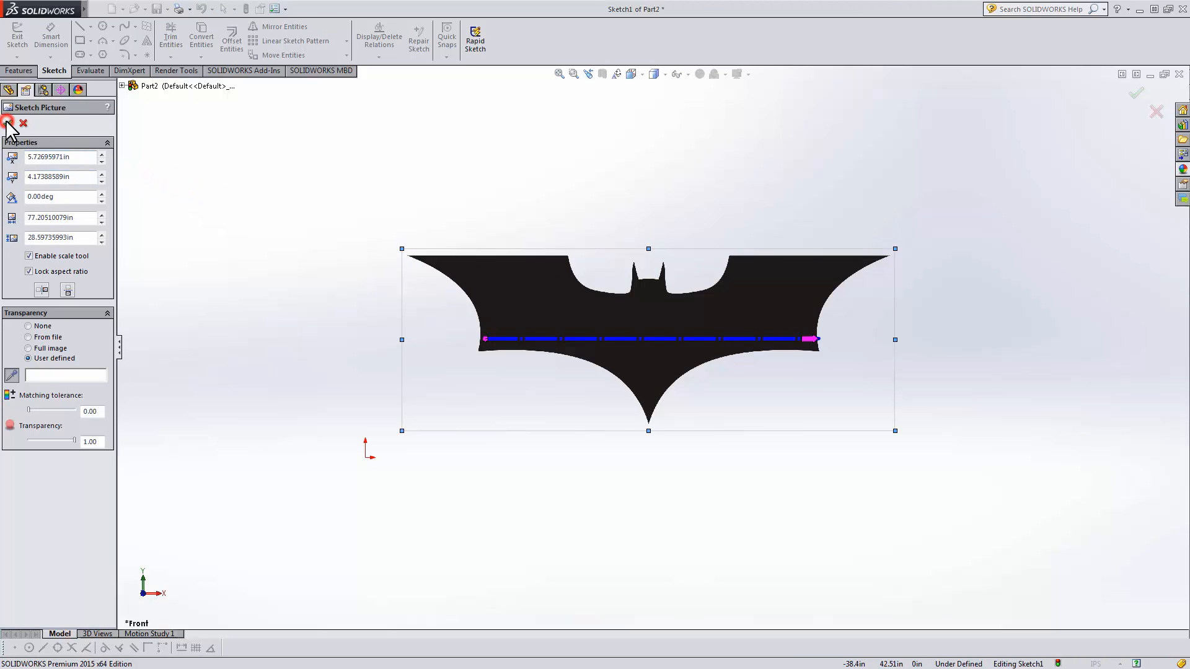
click(7, 122)
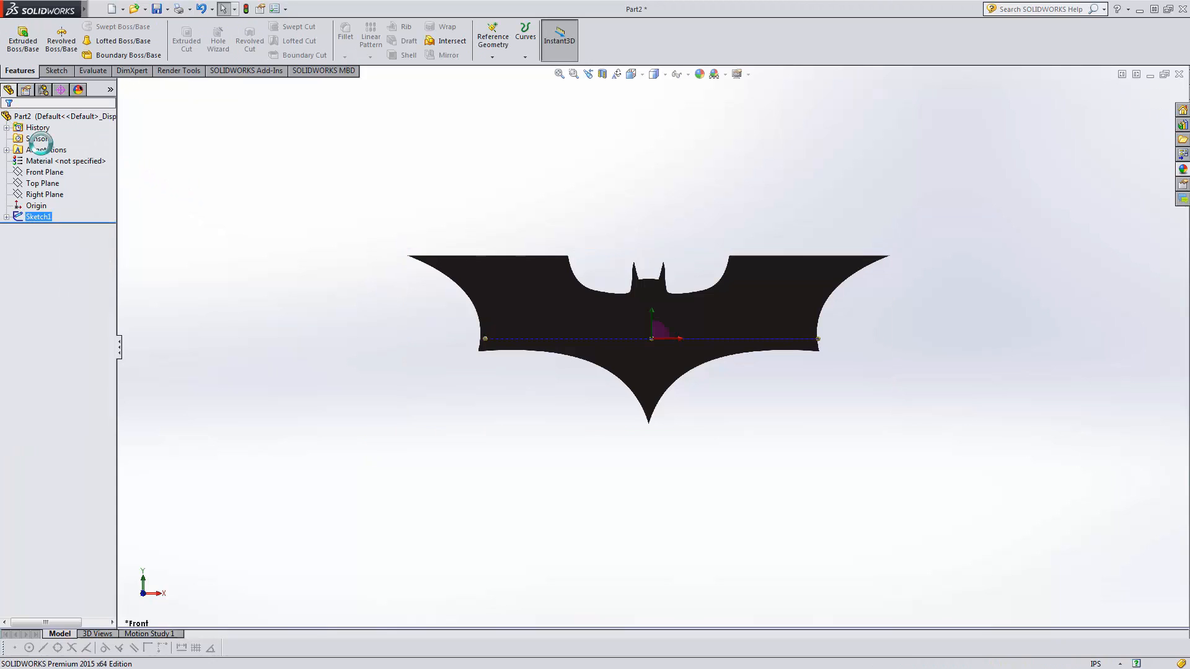
Trace the upper-left wing edge with a line and a spline, then show the finished batman part.
click(45, 171)
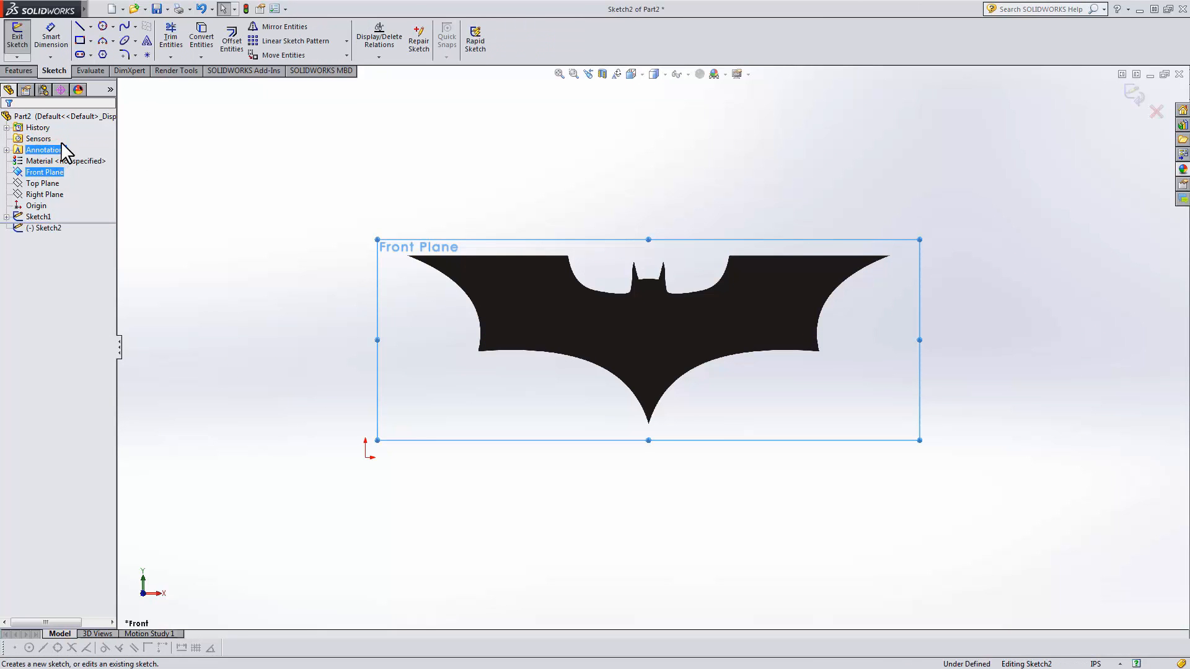
click(81, 26)
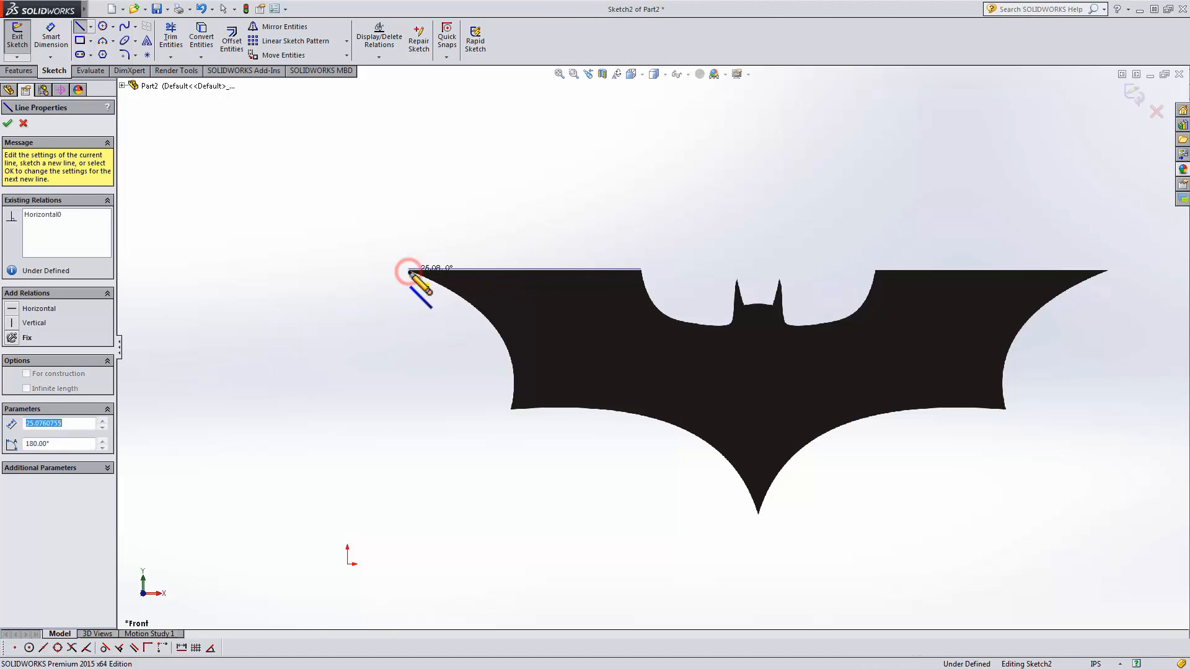
click(7, 123)
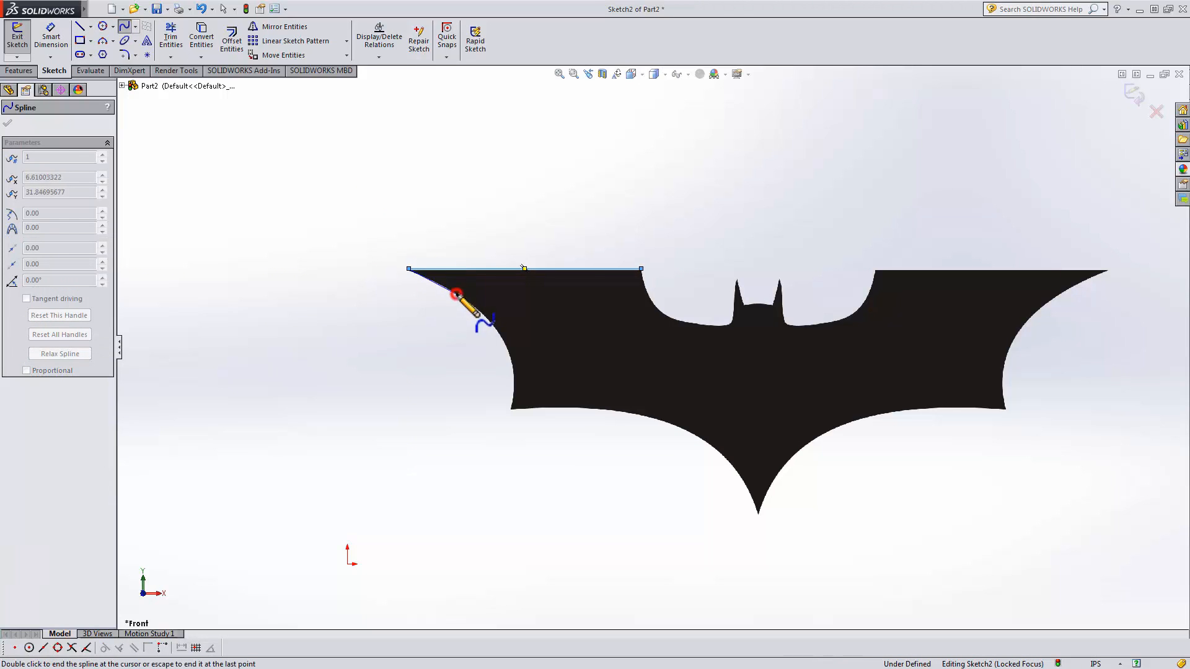
drag(455, 296, 519, 371)
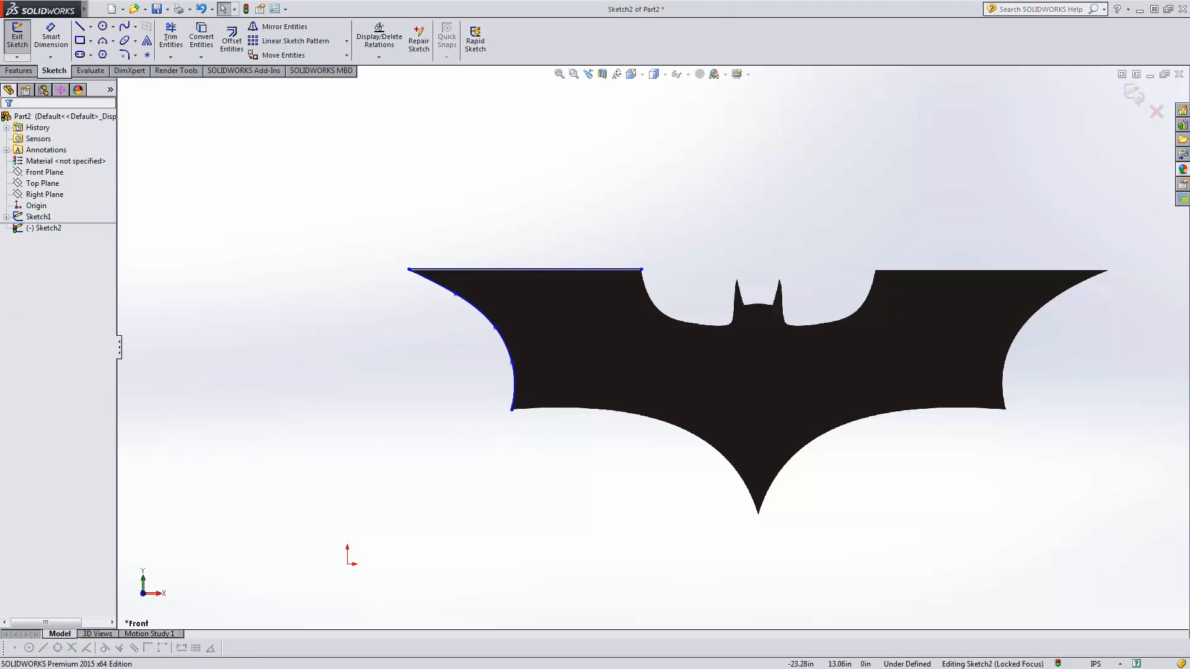
click(17, 36)
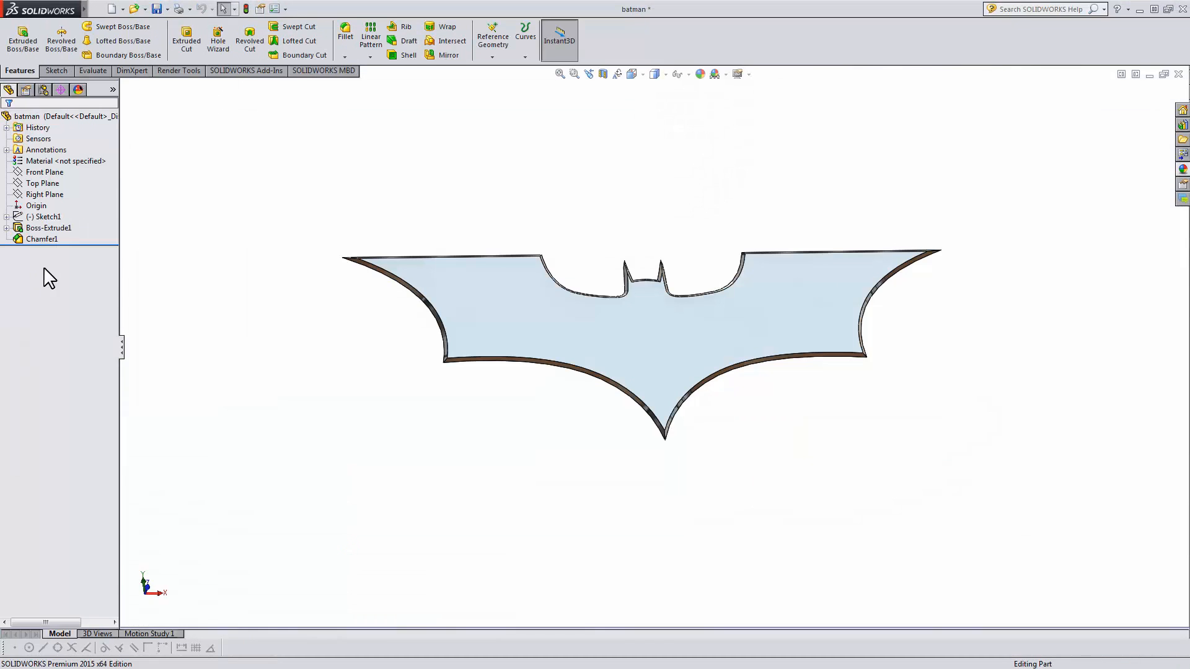